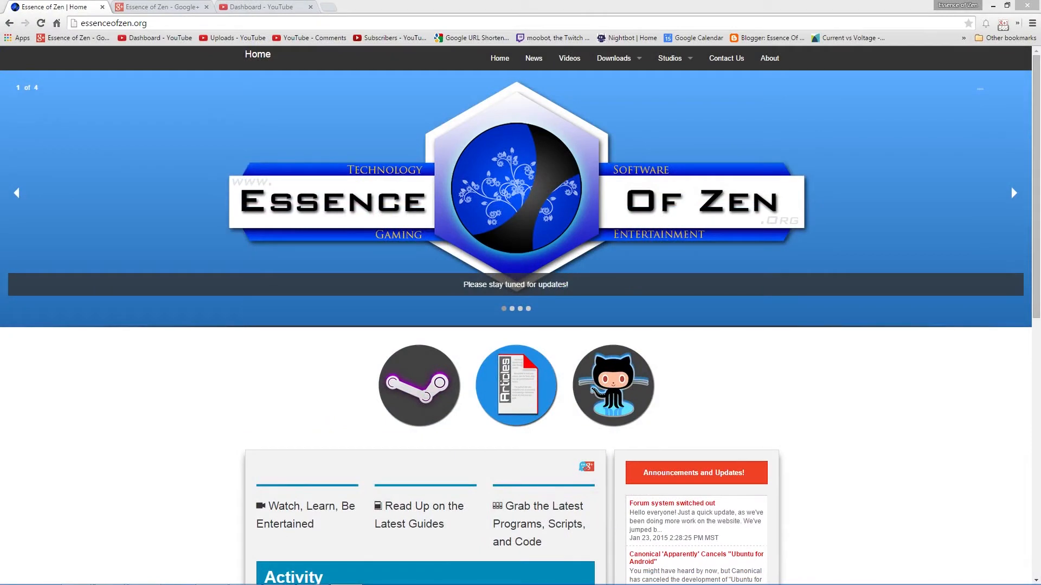
# - Open a new blank tab in Chrome next to the Essence of Zen and YouTube tabs
pyautogui.click(338, 7)
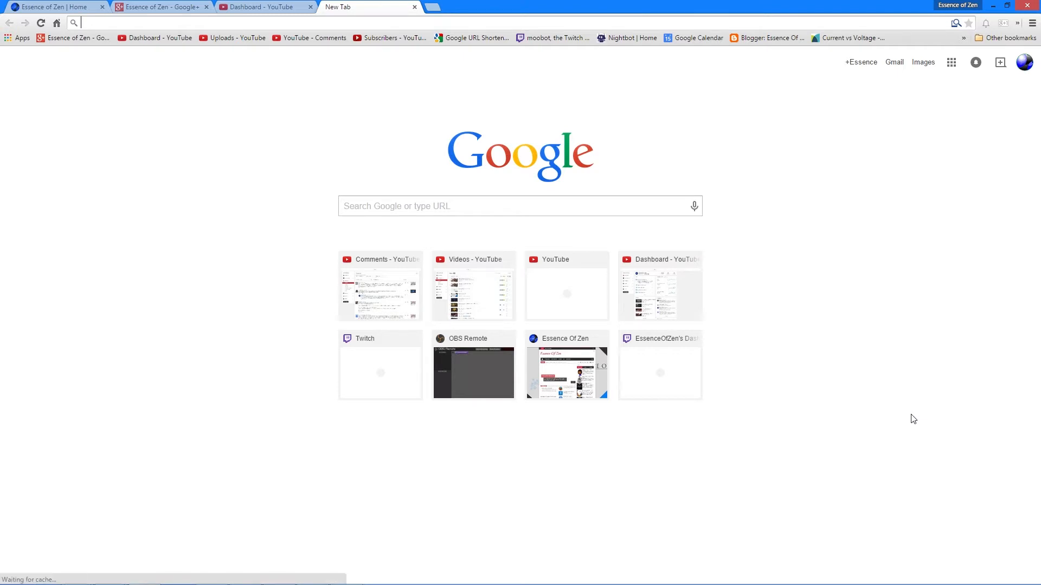
pyautogui.write('7zip')
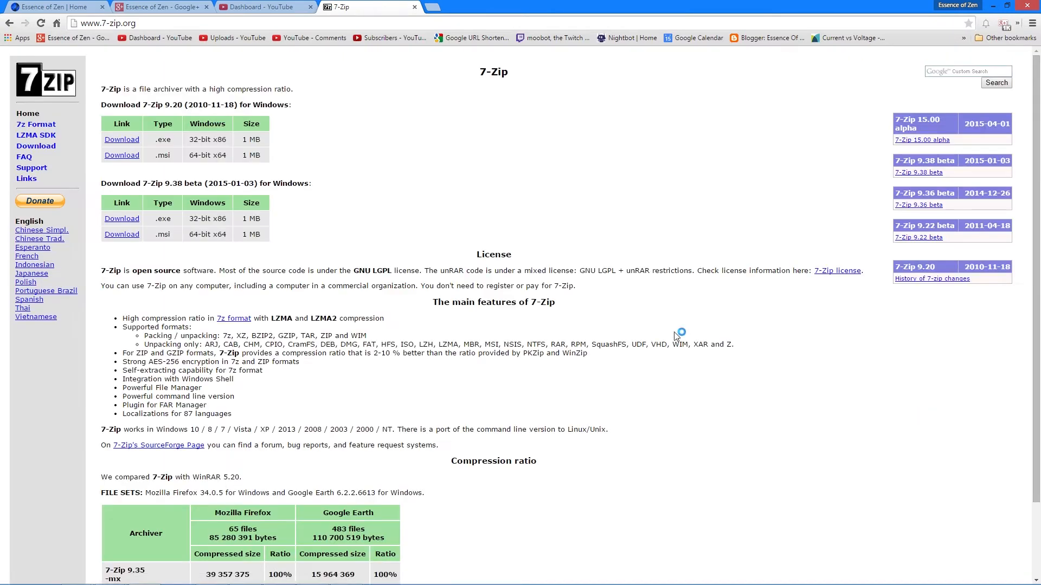
pyautogui.moveTo(358, 84)
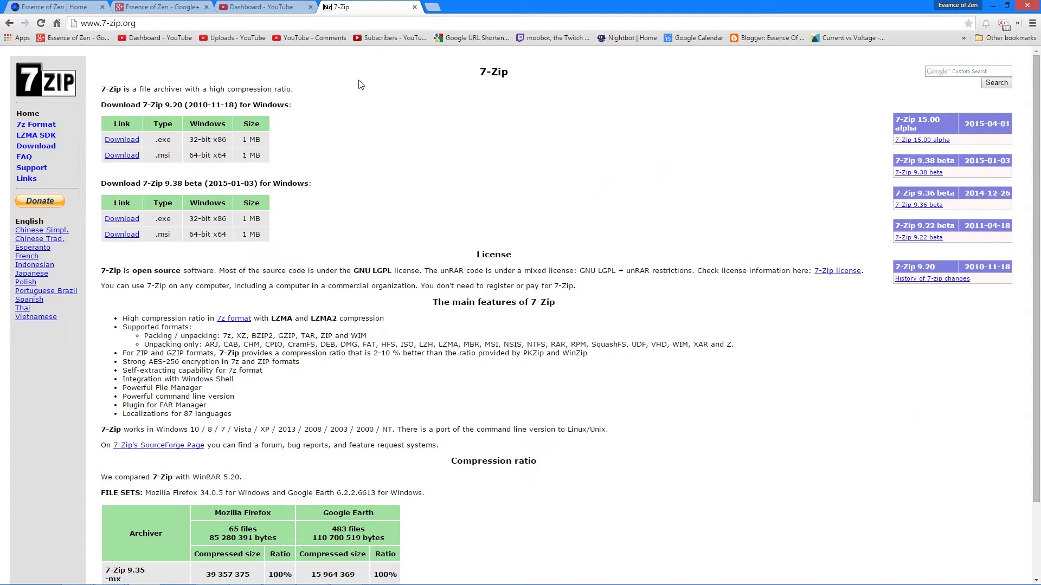
pyautogui.moveTo(374, 142)
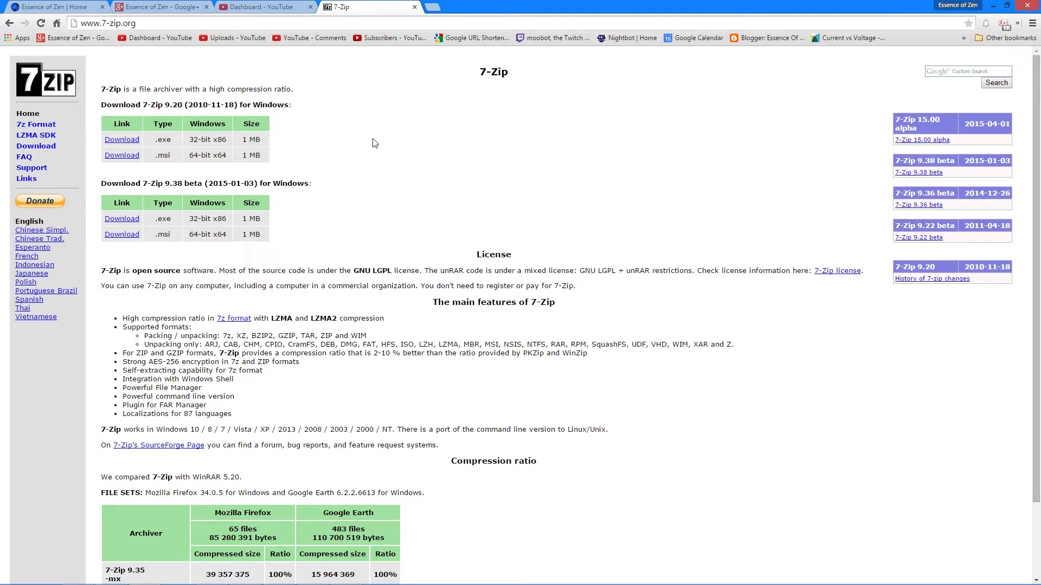
pyautogui.moveTo(215, 151)
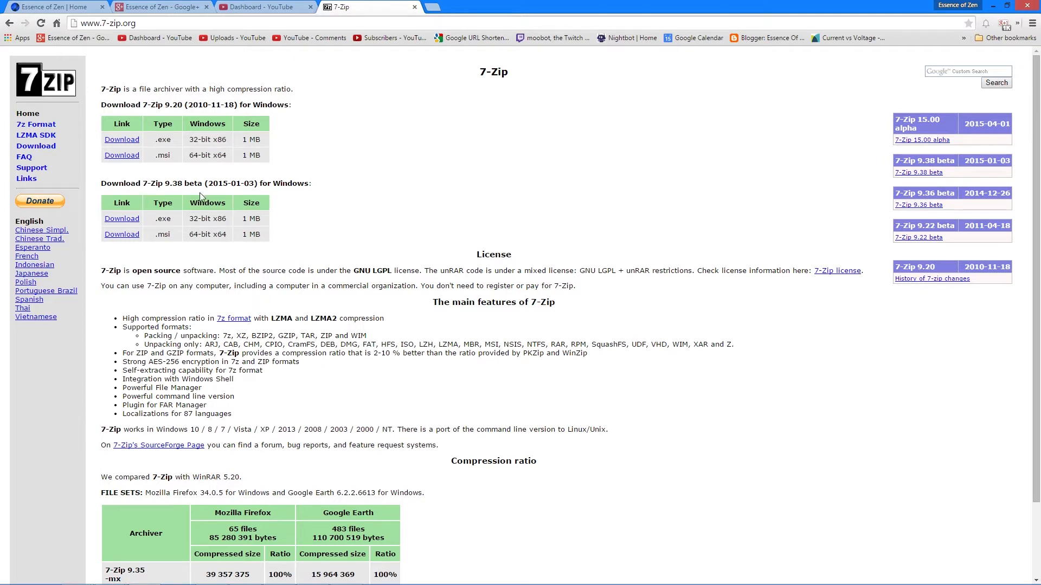
pyautogui.moveTo(174, 159)
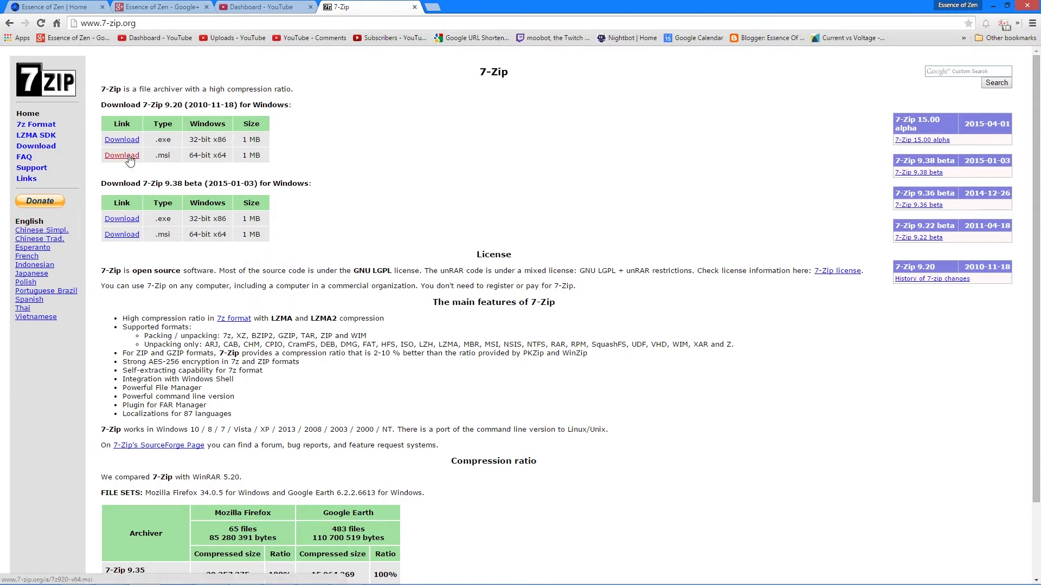
# - Save the 64-bit 7-Zip 9.20 .msi to Downloads and run it
pyautogui.click(122, 154)
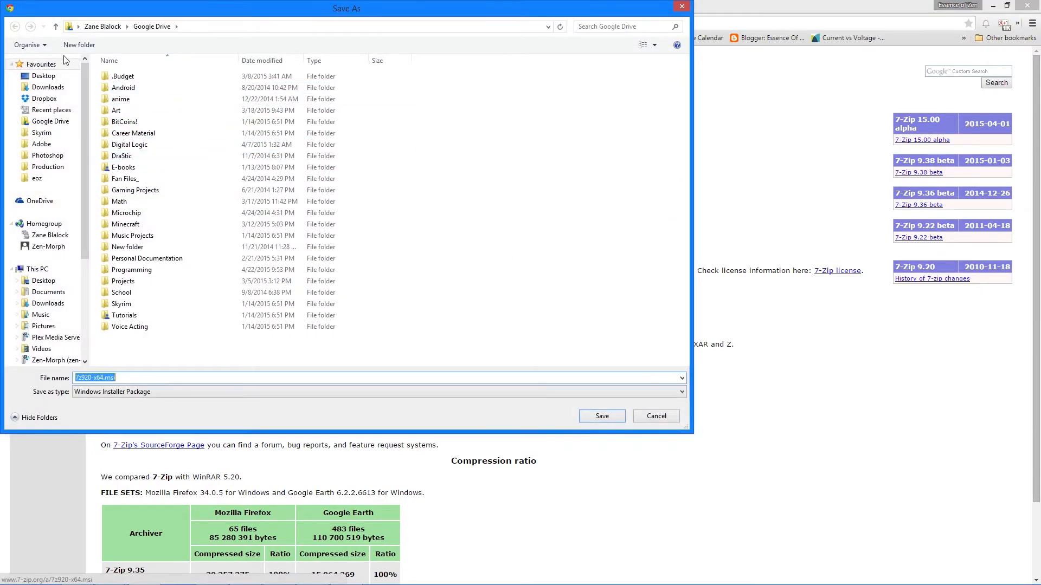
pyautogui.click(47, 87)
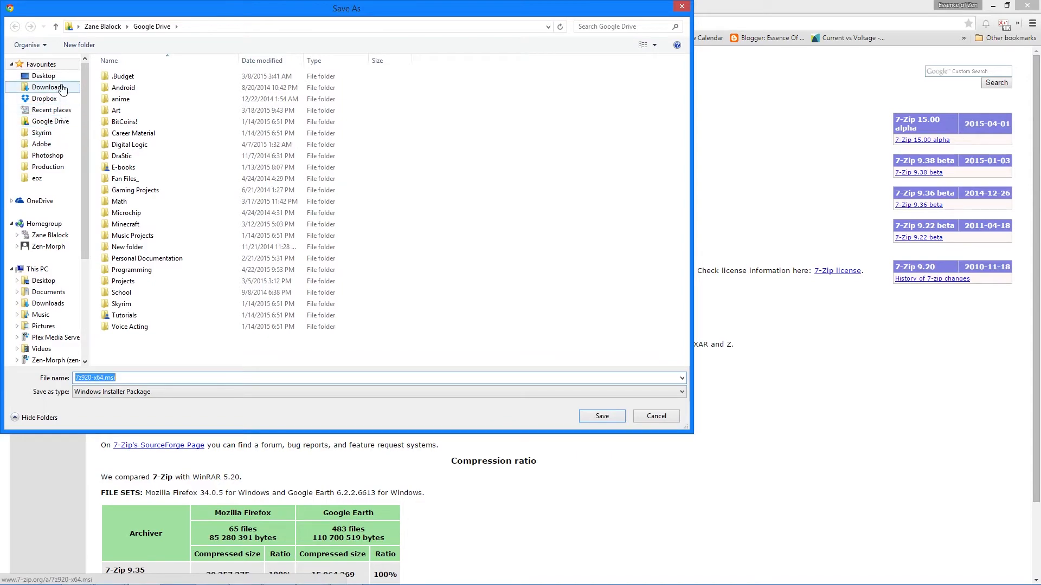
pyautogui.click(601, 416)
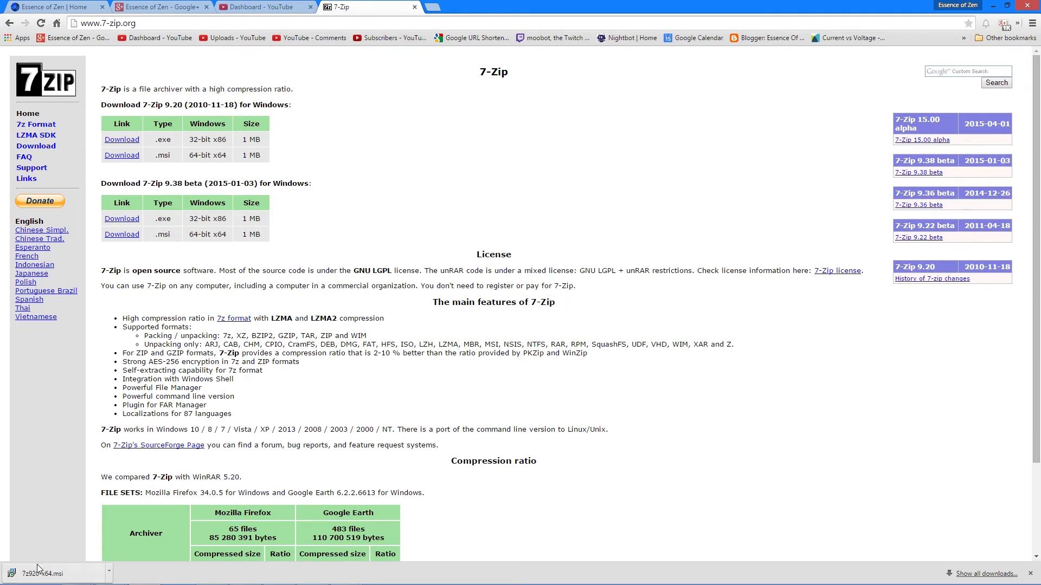
pyautogui.click(46, 573)
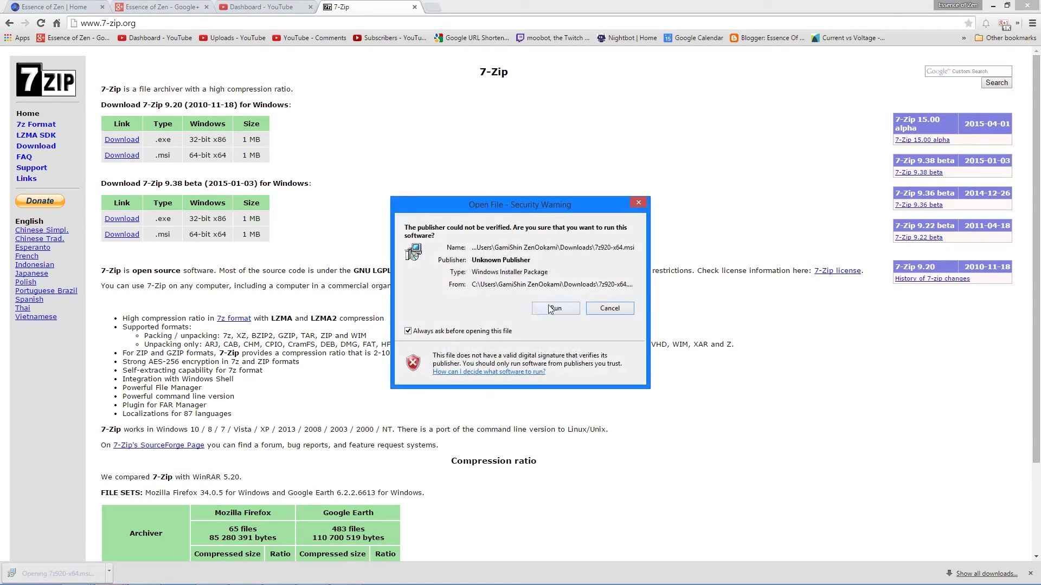
pyautogui.click(556, 308)
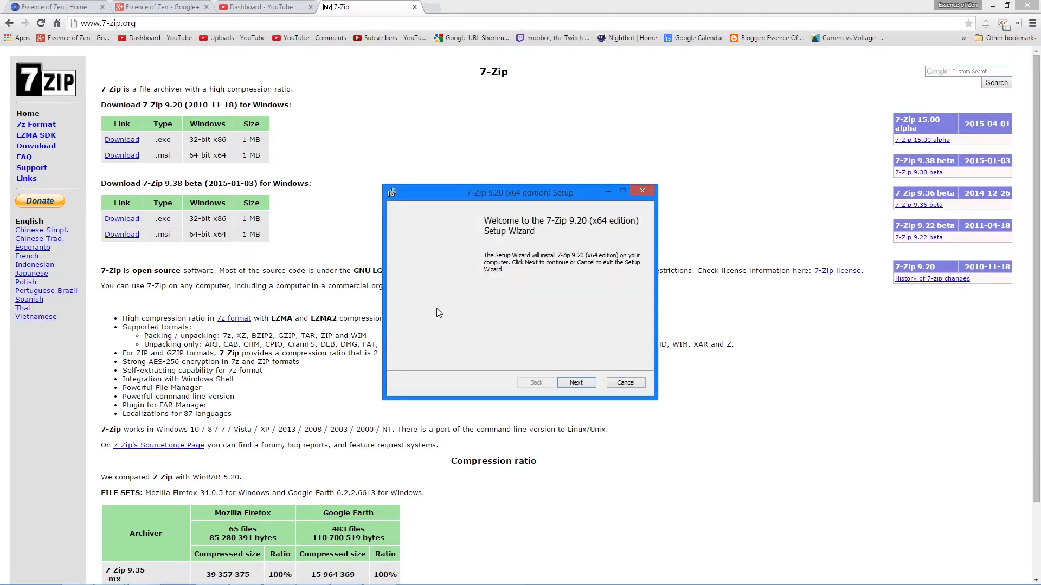
# - Accept the licence, keep default features and location, and install 7-Zip 9.20 x64
pyautogui.click(575, 382)
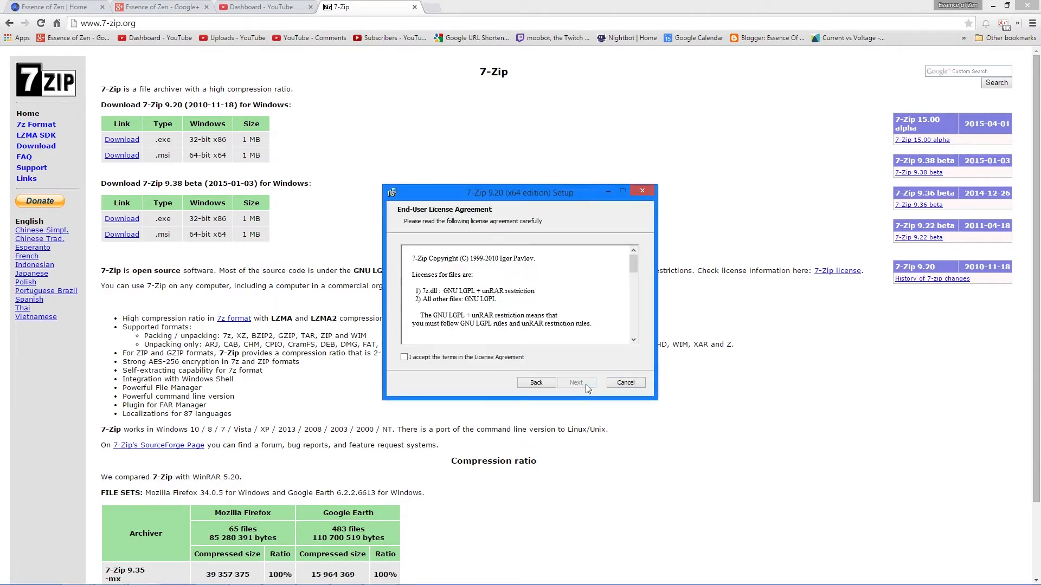
pyautogui.click(404, 357)
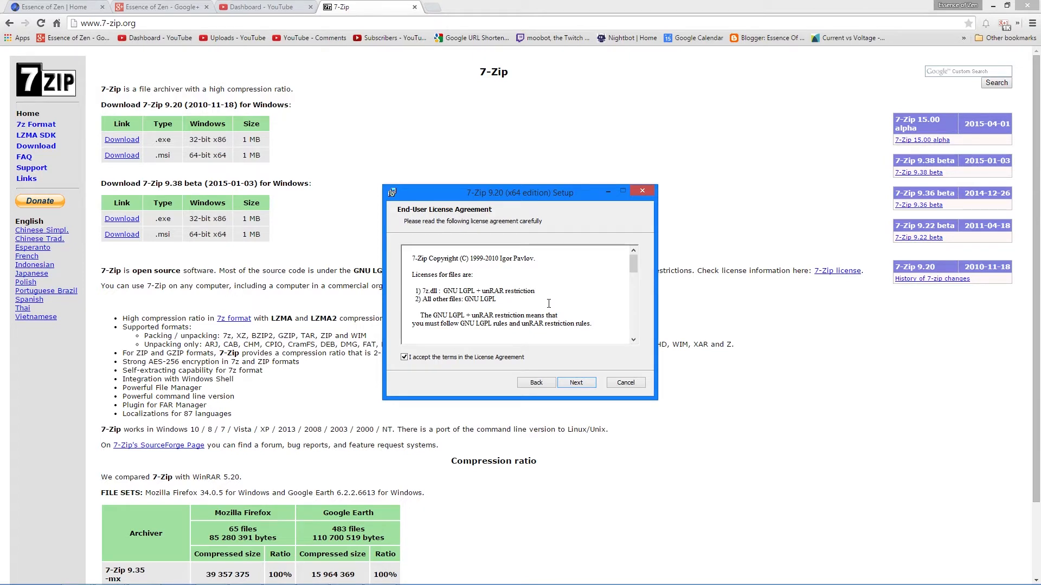
pyautogui.click(575, 382)
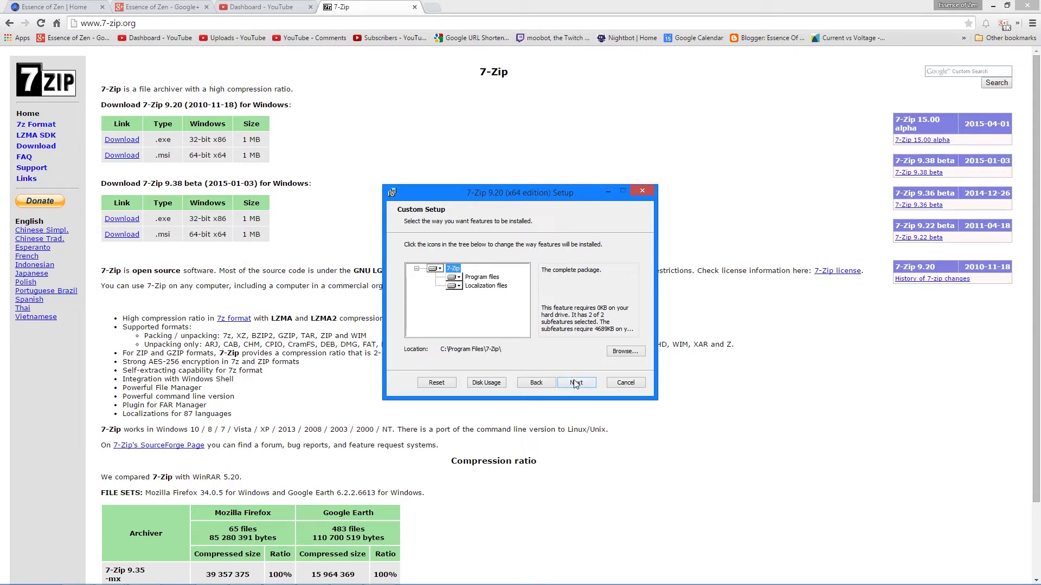
pyautogui.click(575, 382)
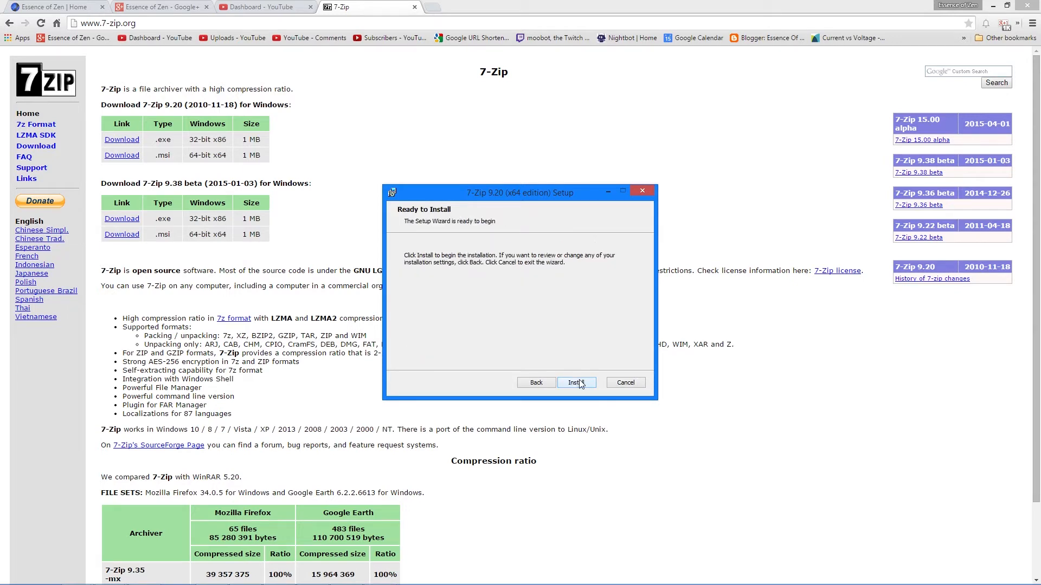
pyautogui.click(575, 383)
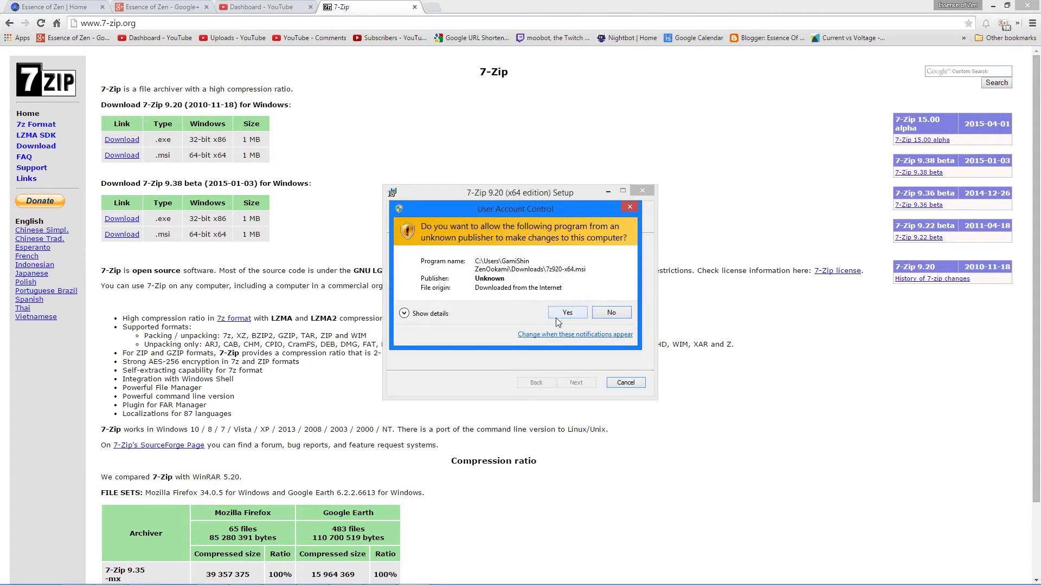
pyautogui.click(568, 313)
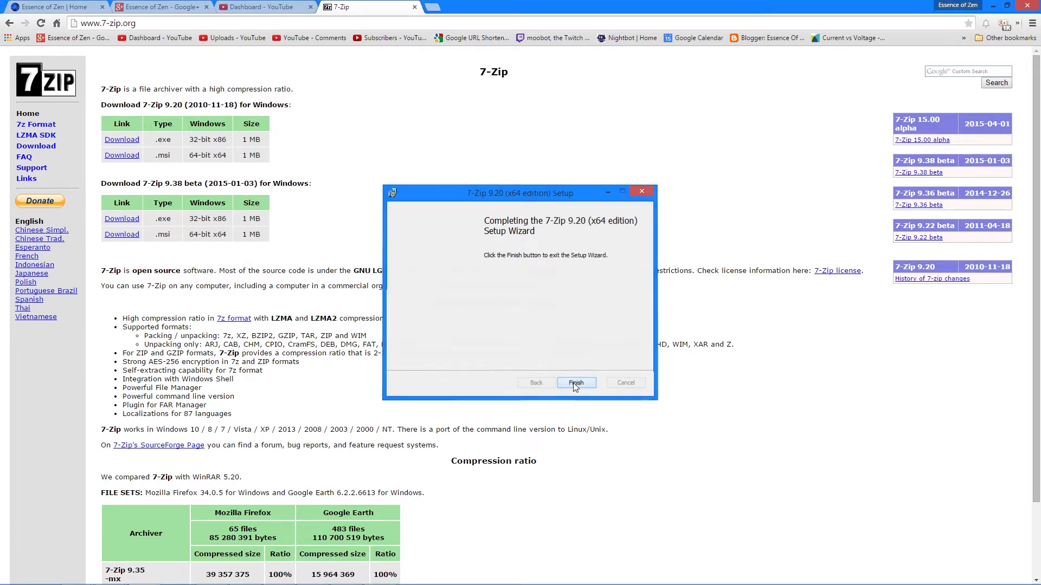
# - Finish and close the 7-Zip Setup wizard
pyautogui.click(575, 384)
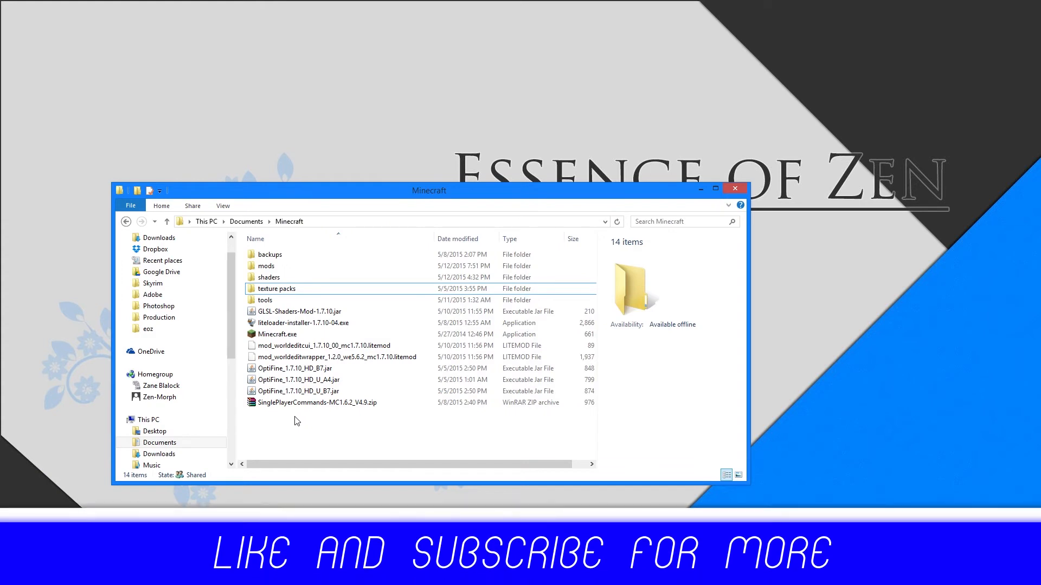
# - Select SinglePlayerCommands-MC1.6.2_V4.9.zip and open its right-click menu
pyautogui.click(316, 403)
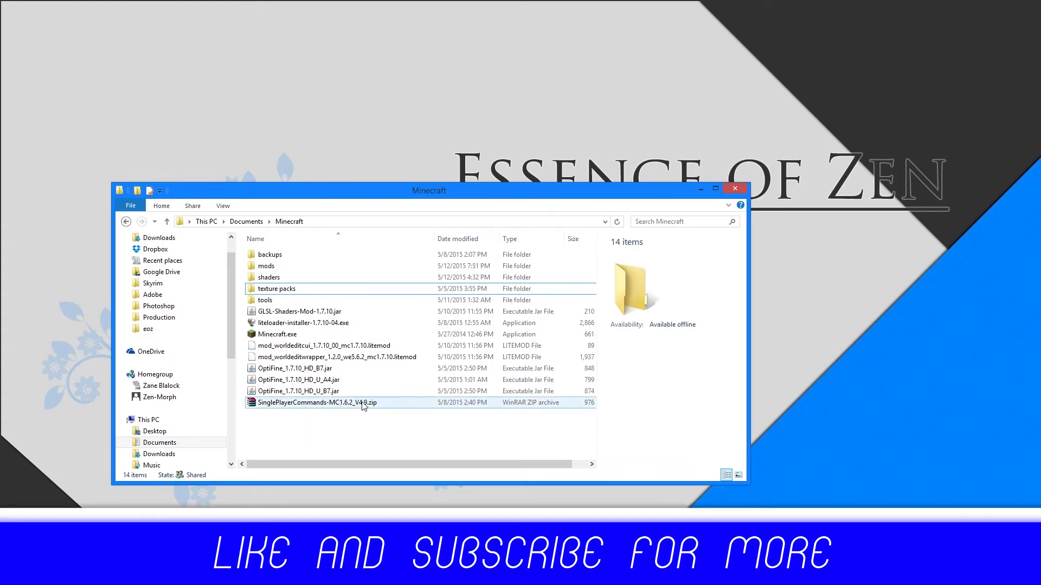
pyautogui.click(313, 402)
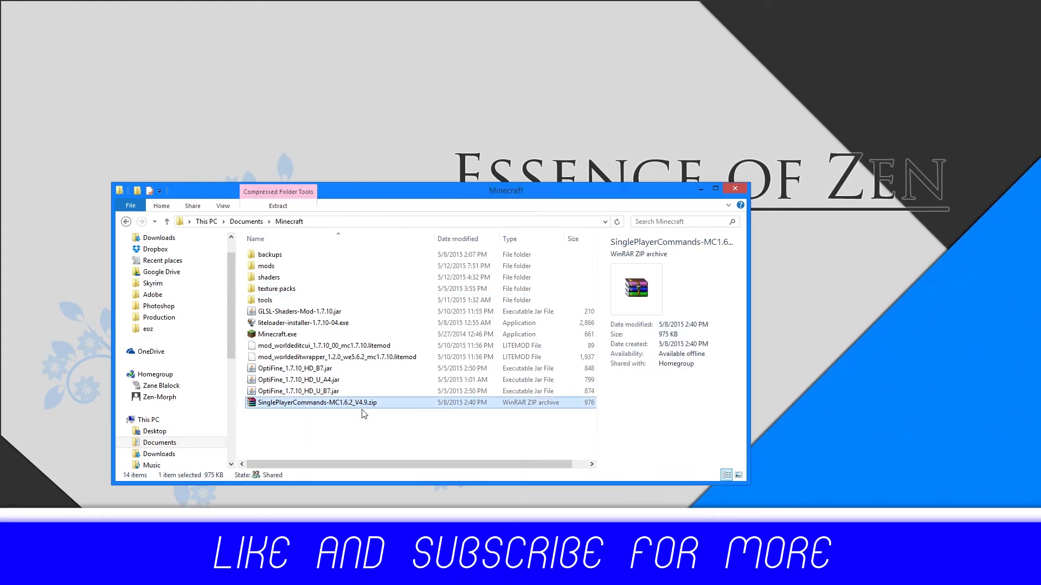
pyautogui.moveTo(313, 403)
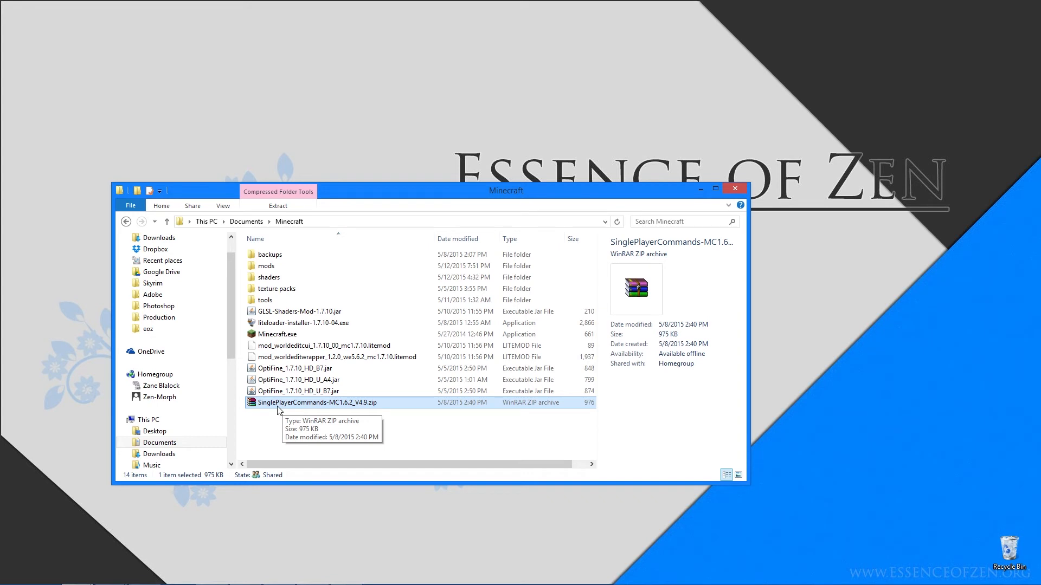
pyautogui.moveTo(285, 414)
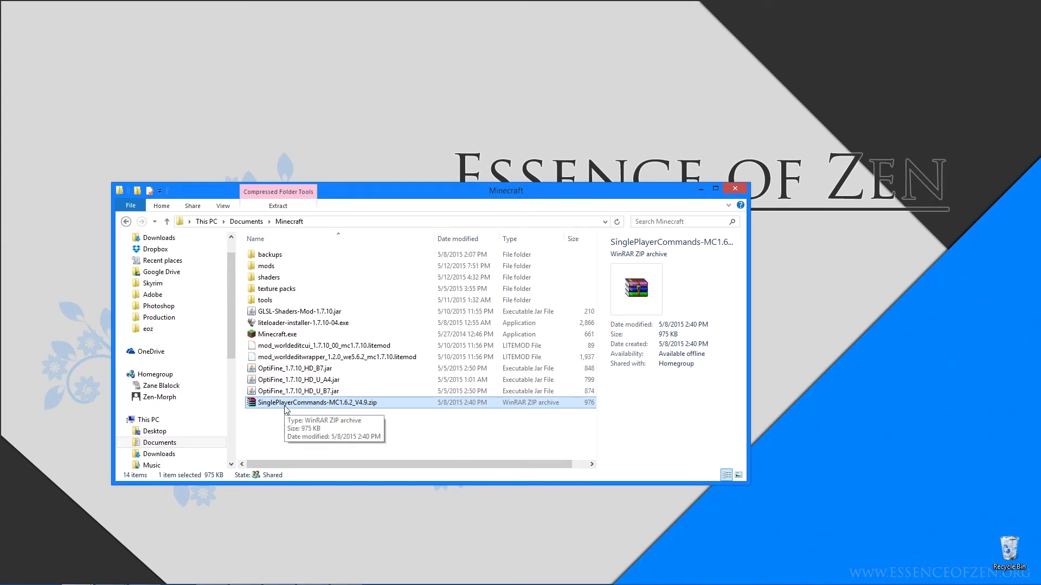
pyautogui.rightClick(325, 402)
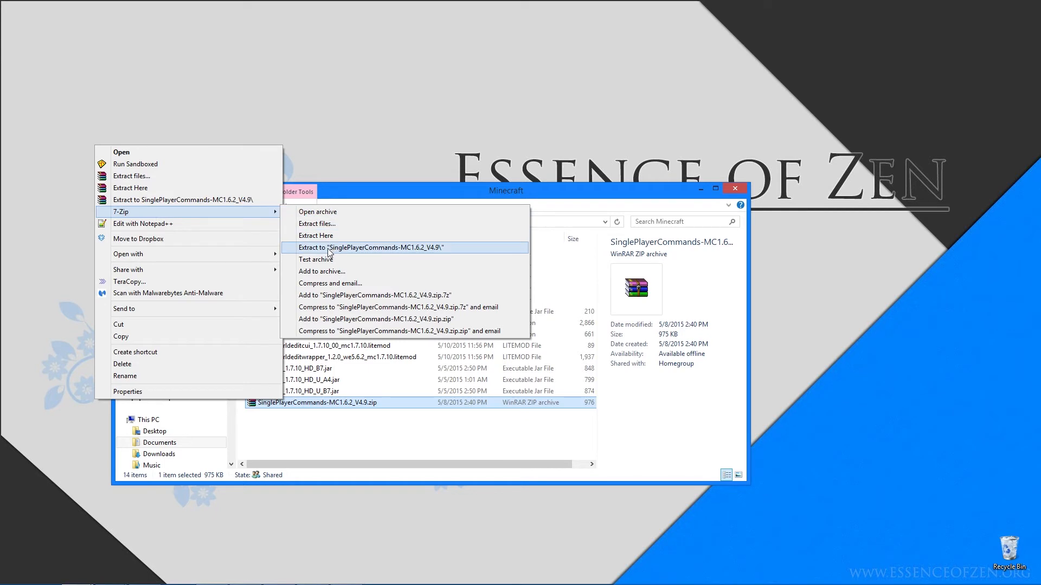
pyautogui.moveTo(405, 252)
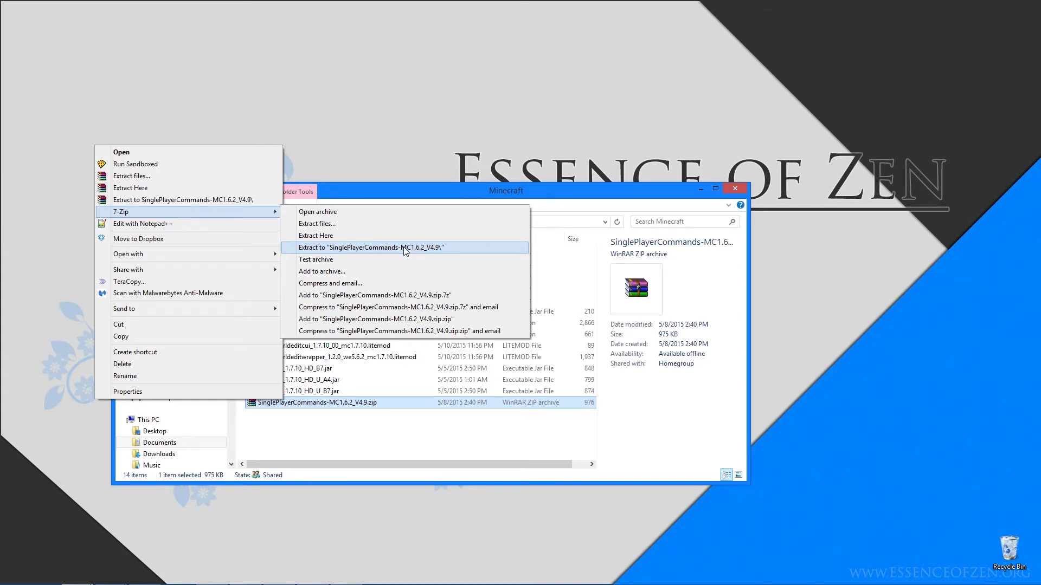
# - Extract to "SinglePlayerCommands-MC1.6.2_V4.9\" and open the new folder
pyautogui.click(370, 248)
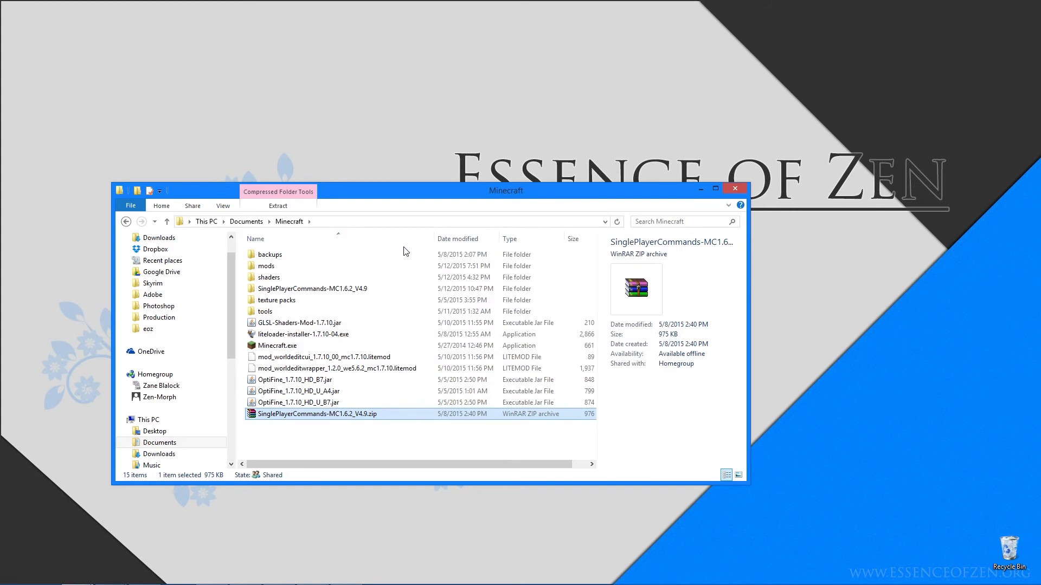
pyautogui.click(310, 288)
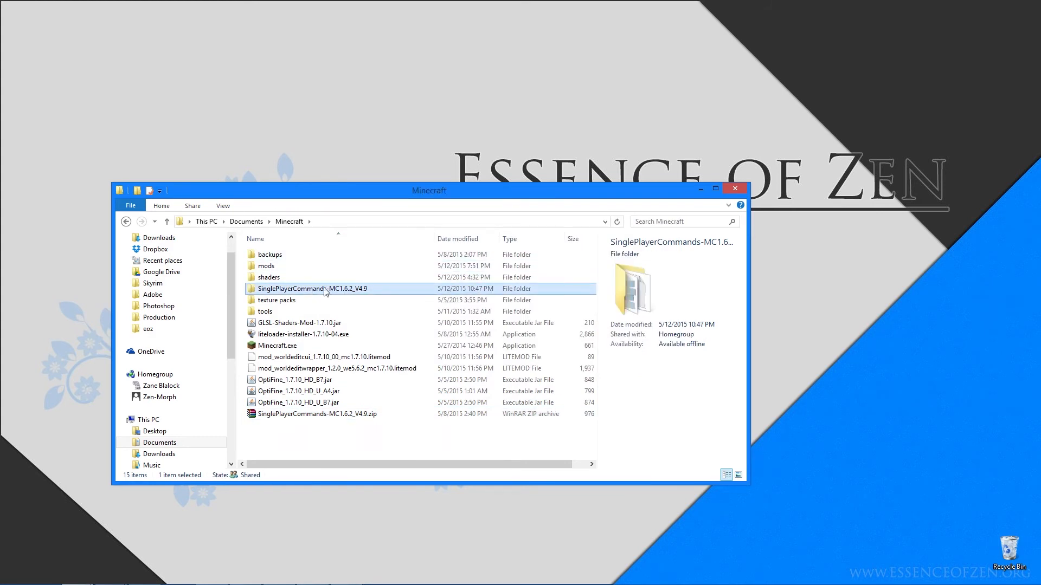
pyautogui.click(318, 414)
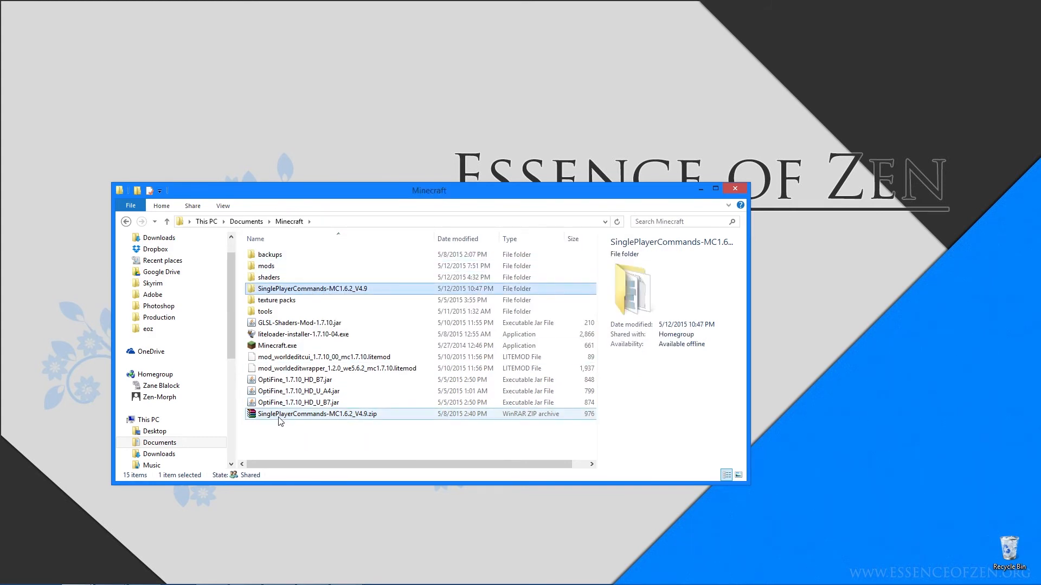
pyautogui.moveTo(308, 416)
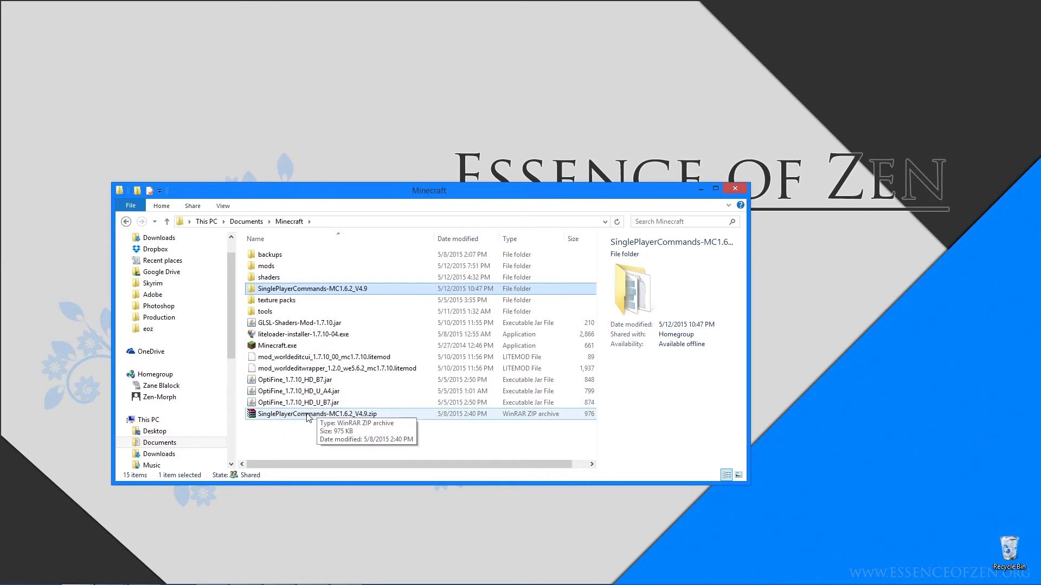
pyautogui.doubleClick(316, 288)
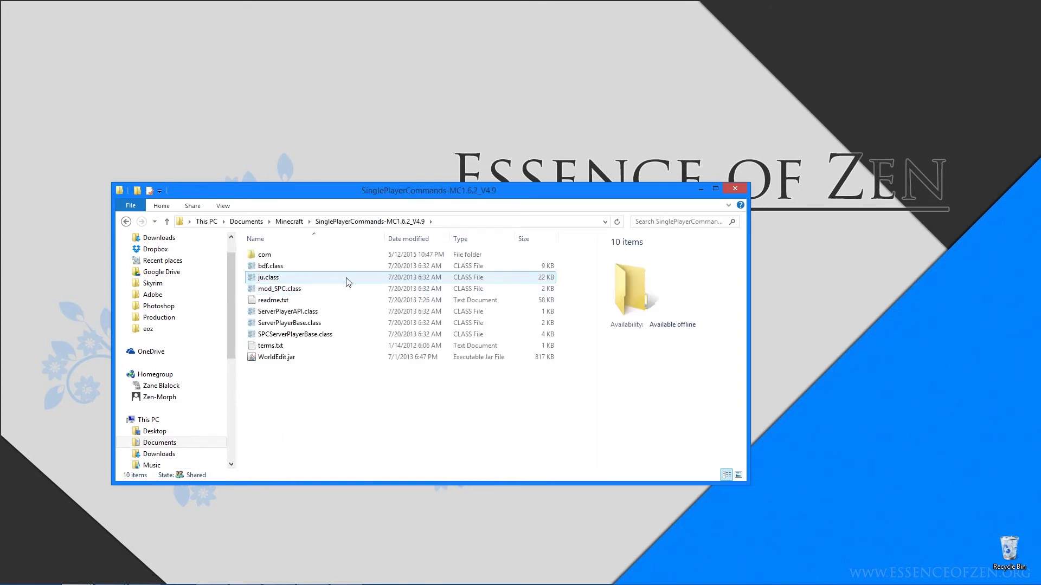
pyautogui.click(325, 440)
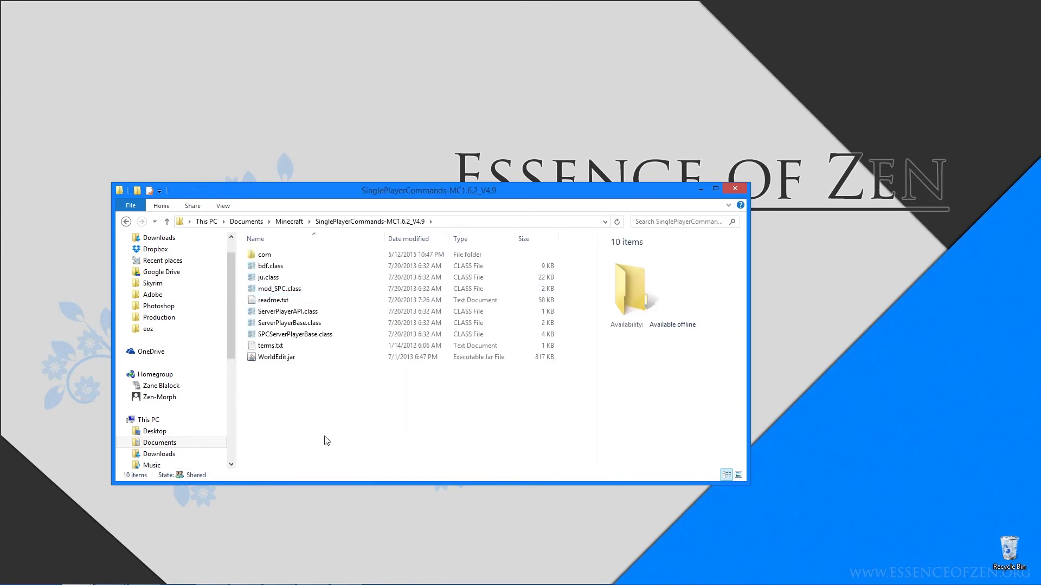